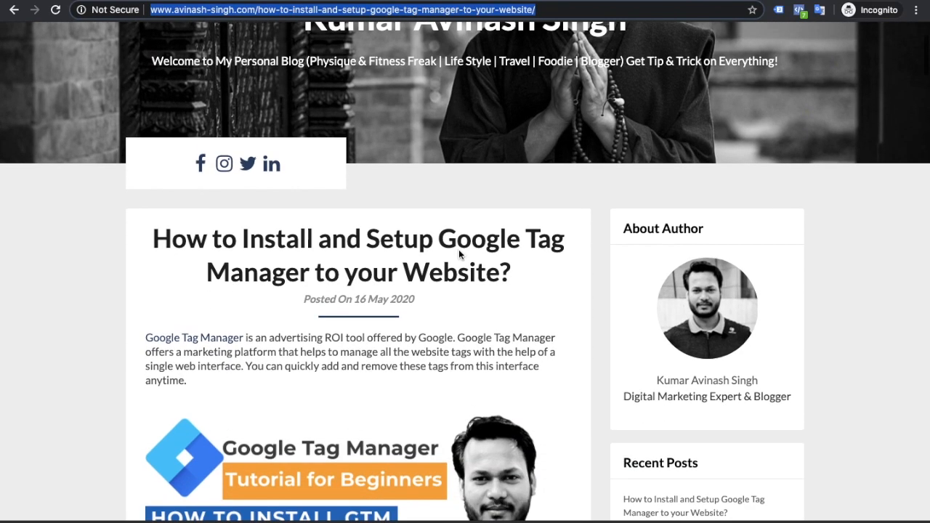
Scroll down through the Google Tag Manager blog post before switching to wp-admin.
{"action": "scroll", "scroll_direction": "down", "scroll_amount": 3}
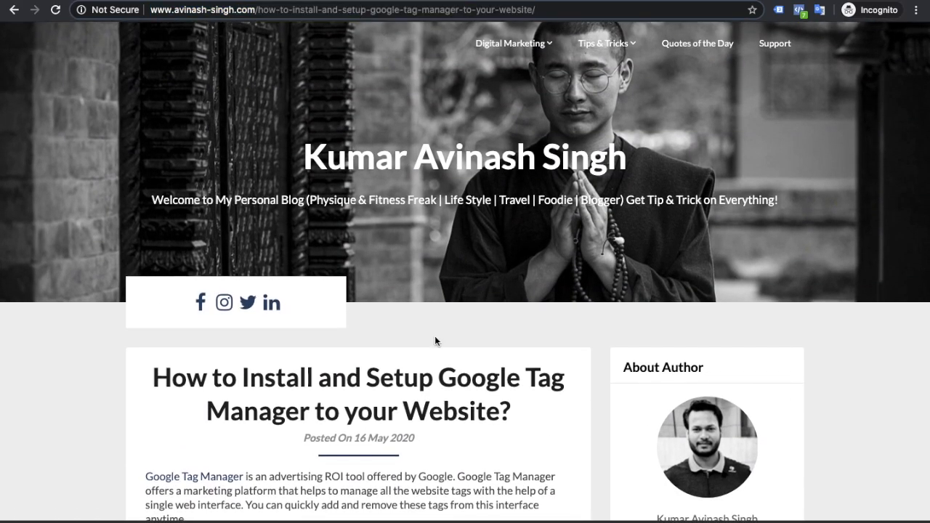
{"action": "scroll", "scroll_direction": "down", "scroll_amount": 3}
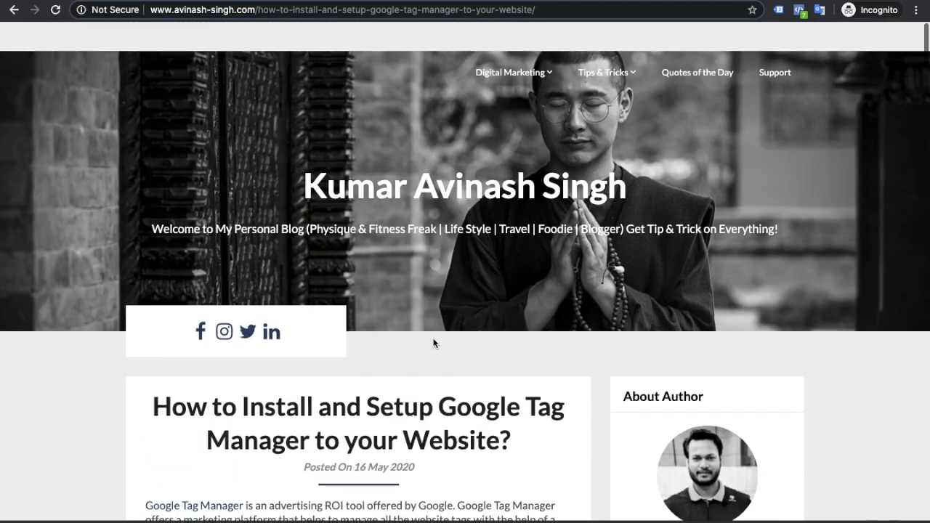
{"action": "scroll", "scroll_direction": "down", "scroll_amount": 3}
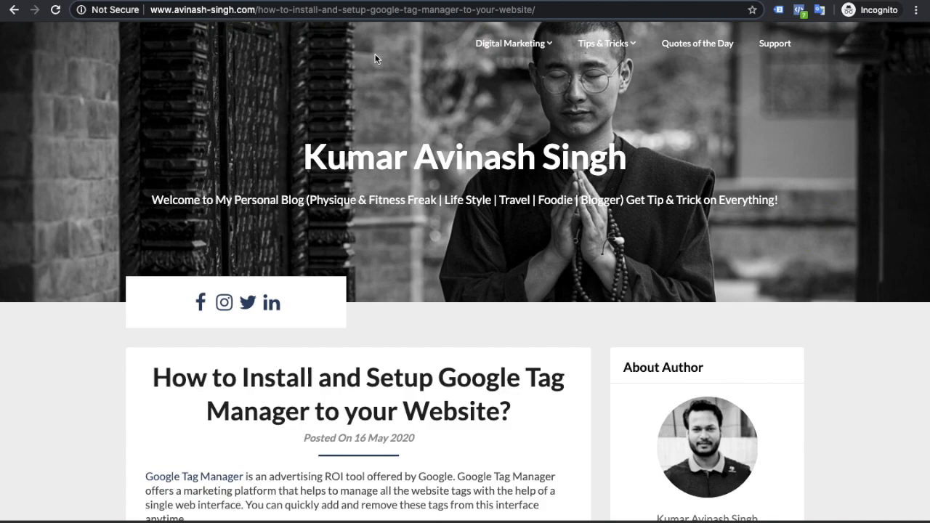
{"action": "mouse_move", "coordinate": [322, 44]}
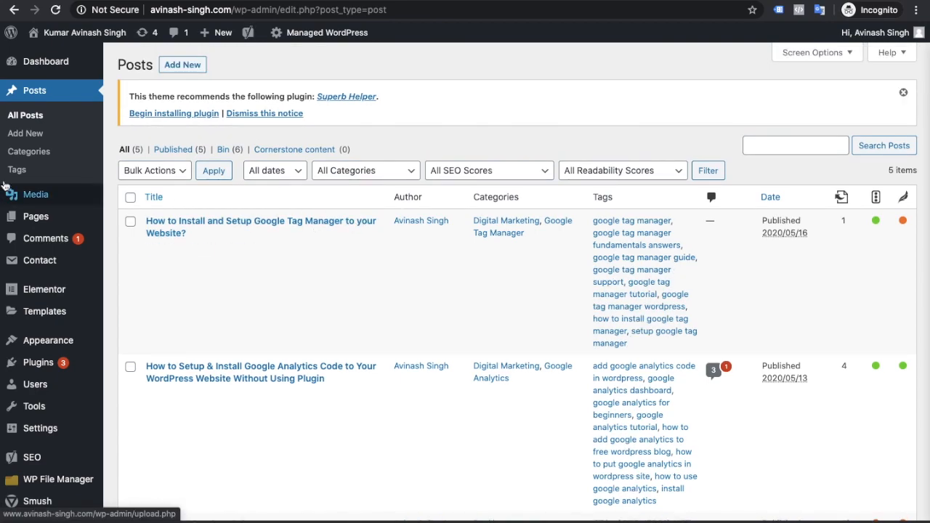
Return to the WordPress admin dashboard home and glance over it.
{"action": "left_click", "coordinate": [47, 61]}
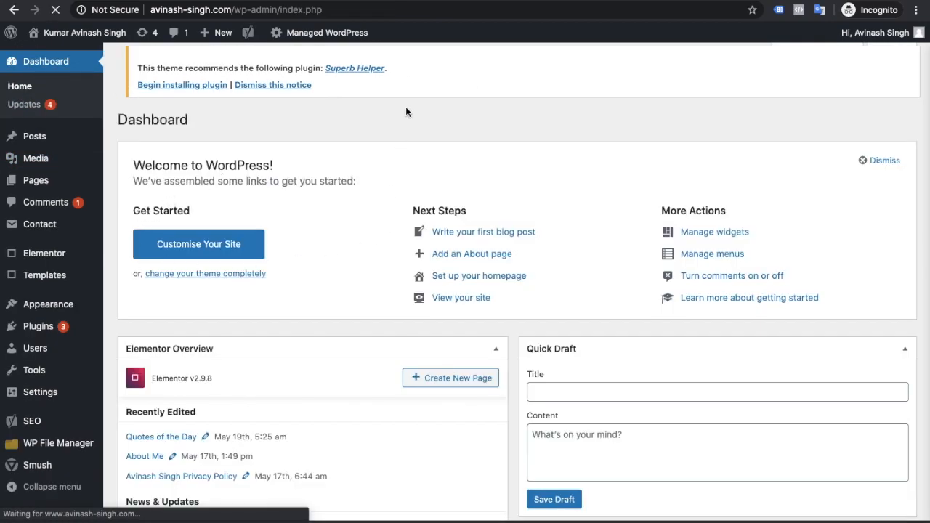
{"action": "scroll", "scroll_direction": "down", "scroll_amount": 3}
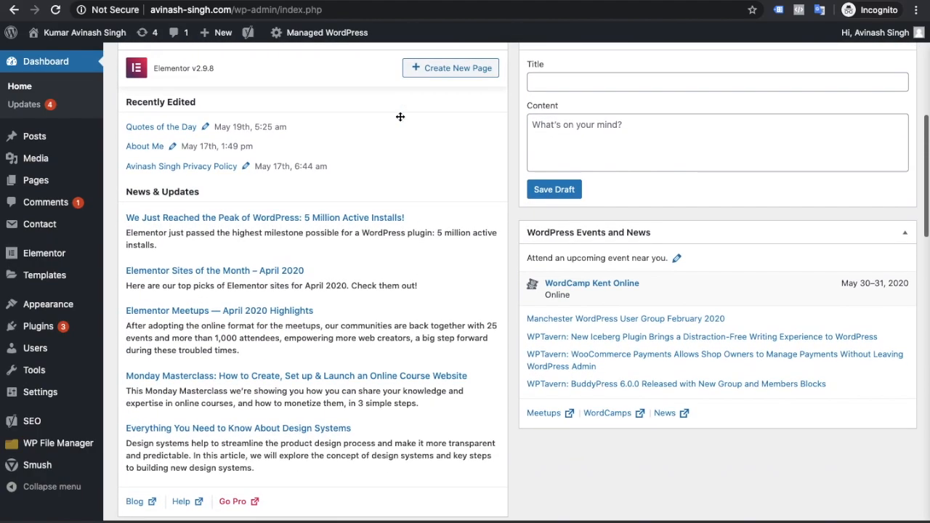
{"action": "mouse_move", "coordinate": [399, 122]}
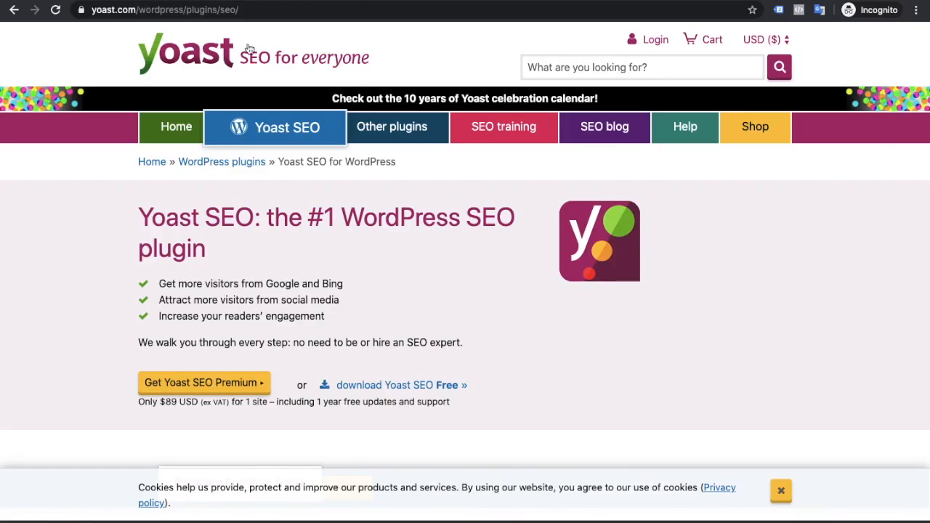
{"action": "scroll", "scroll_direction": "down", "scroll_amount": 3}
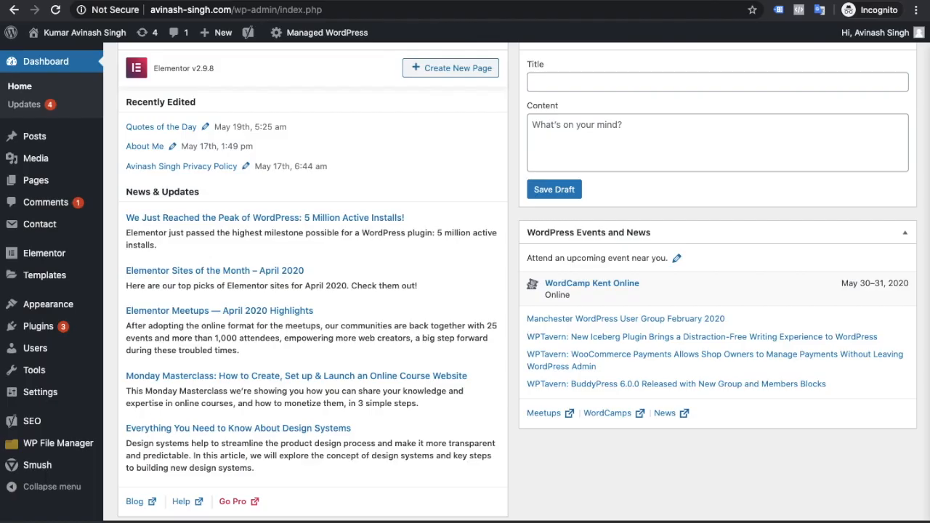
{"action": "mouse_move", "coordinate": [346, 202]}
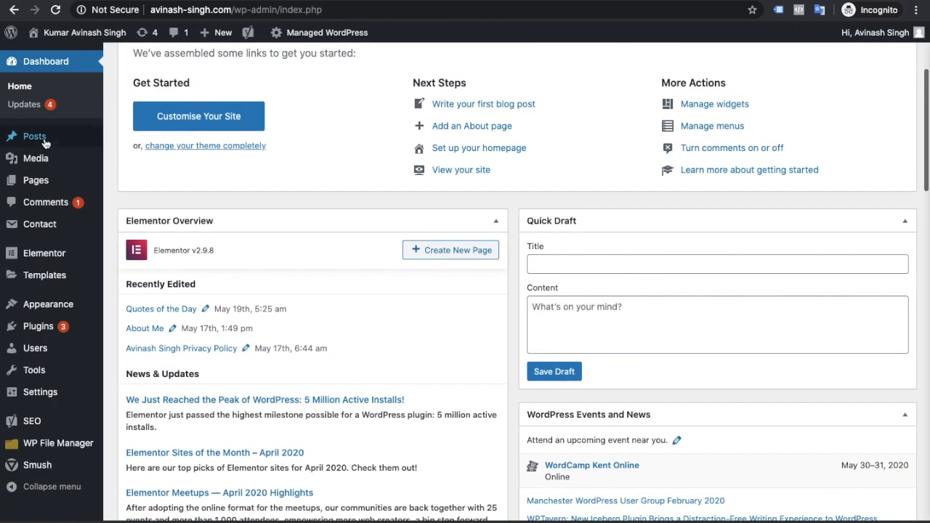
{"action": "mouse_move", "coordinate": [35, 137]}
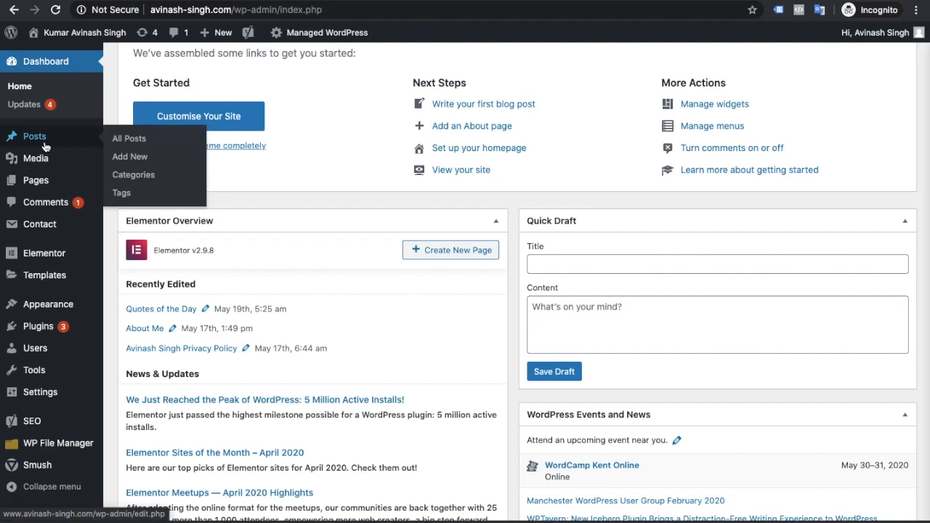
From Posts > All Posts, bring the Google Tag Manager post into the editor.
{"action": "left_click", "coordinate": [128, 138]}
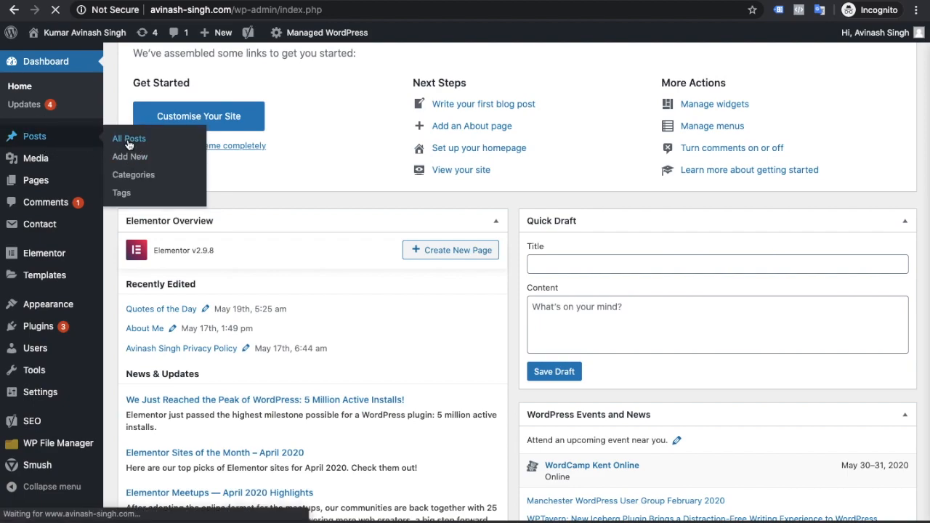
{"action": "left_click", "coordinate": [128, 138]}
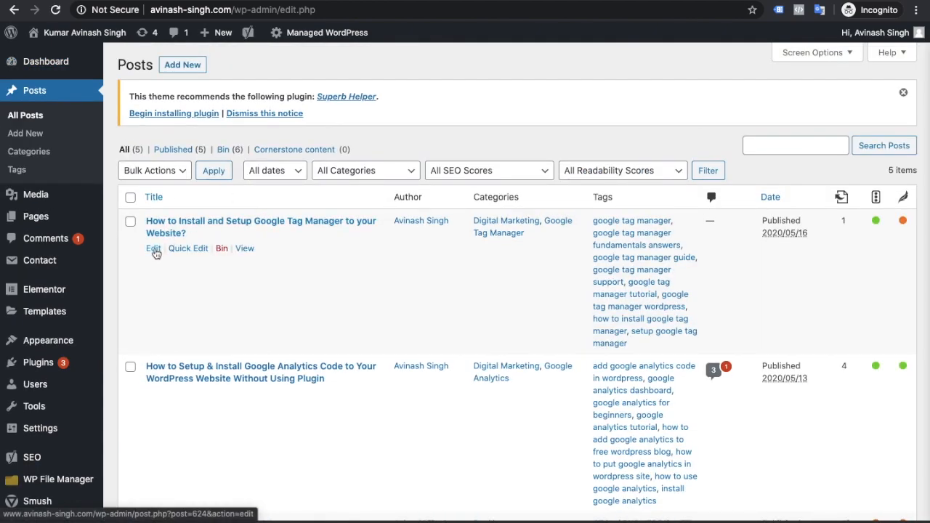
{"action": "left_click", "coordinate": [153, 248]}
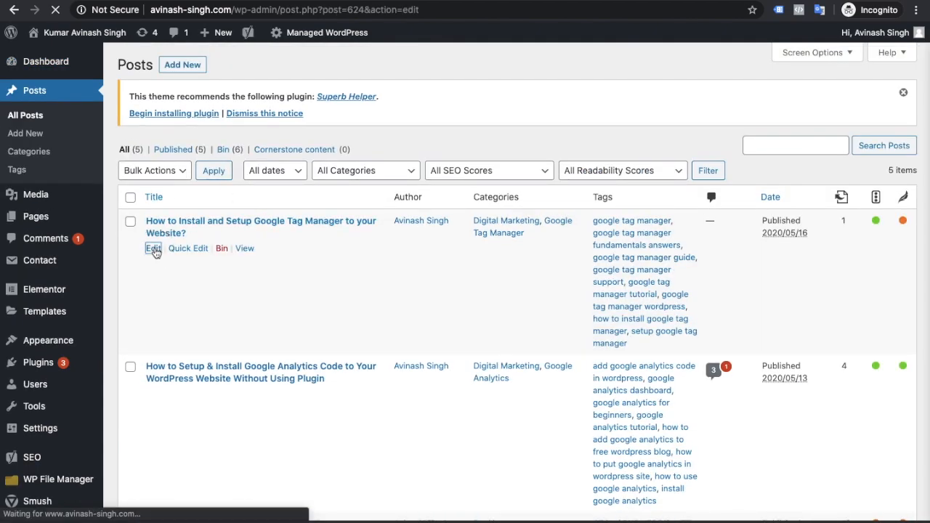
{"action": "left_click", "coordinate": [151, 247]}
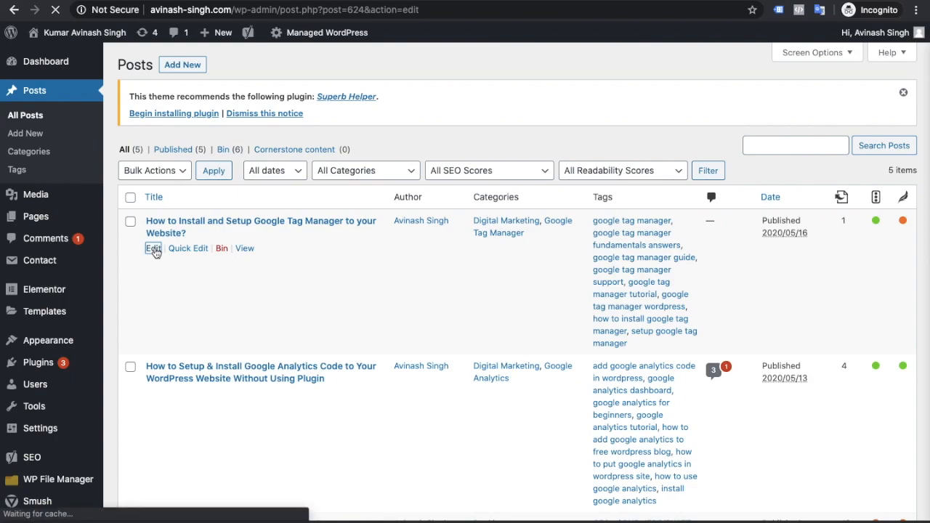
{"action": "left_click", "coordinate": [151, 247]}
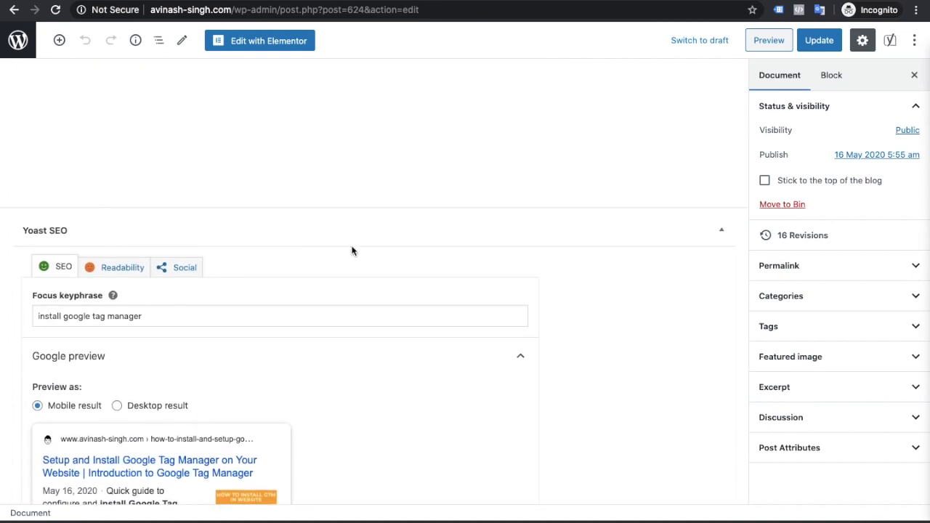
{"action": "scroll", "scroll_direction": "down", "scroll_amount": 3}
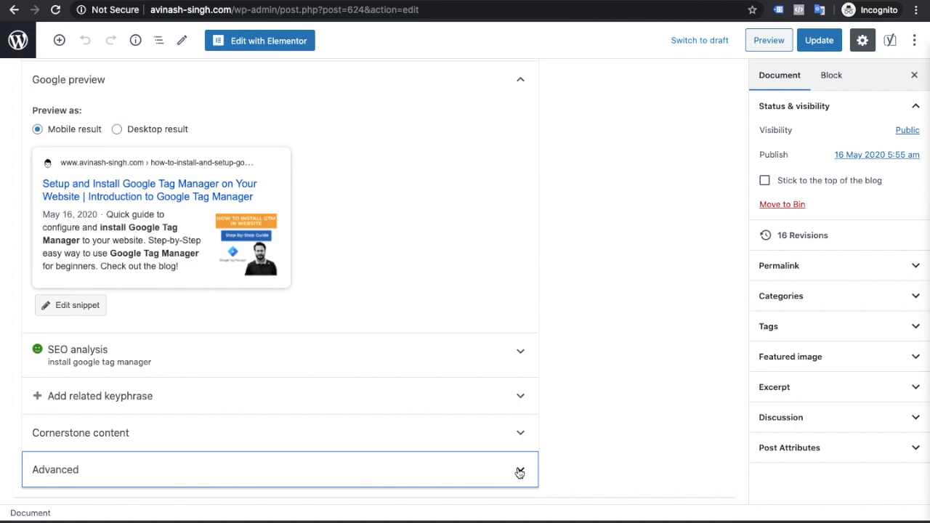
{"action": "left_click", "coordinate": [521, 470]}
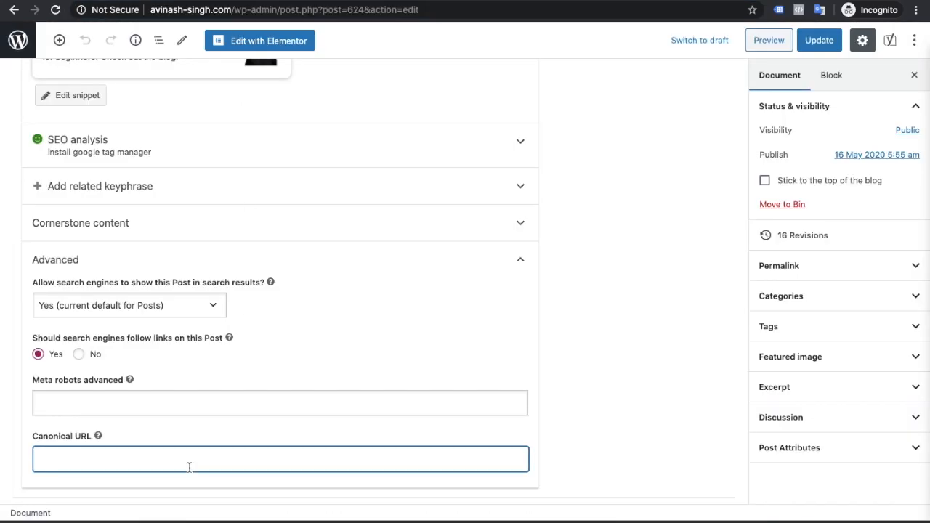
{"action": "type", "text": "http://www.avinash-singh.com/how-to-install-and-setup-google-tag-manager-to-your-website/"}
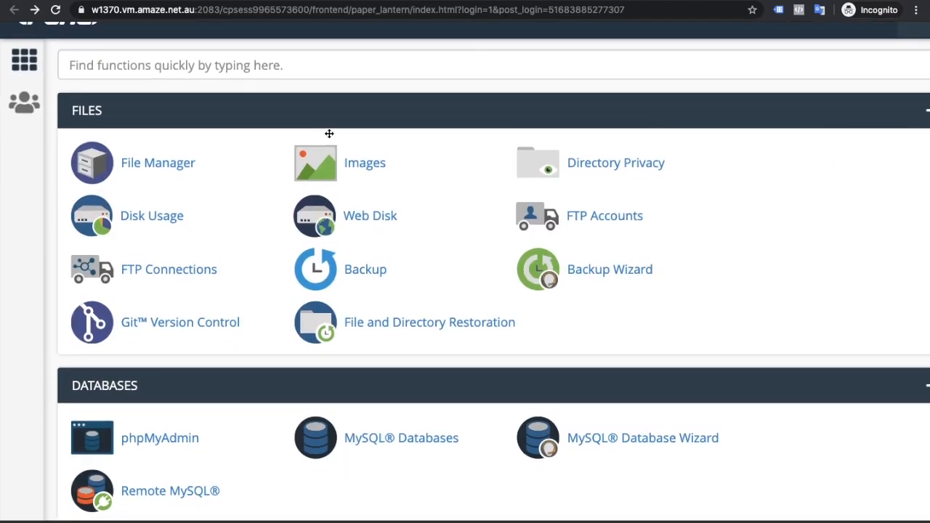
In File Manager, select challenges-of-managing-remote-staff-during-covid-19-outbreak.php and start editing it.
{"action": "scroll", "scroll_direction": "down", "scroll_amount": 3}
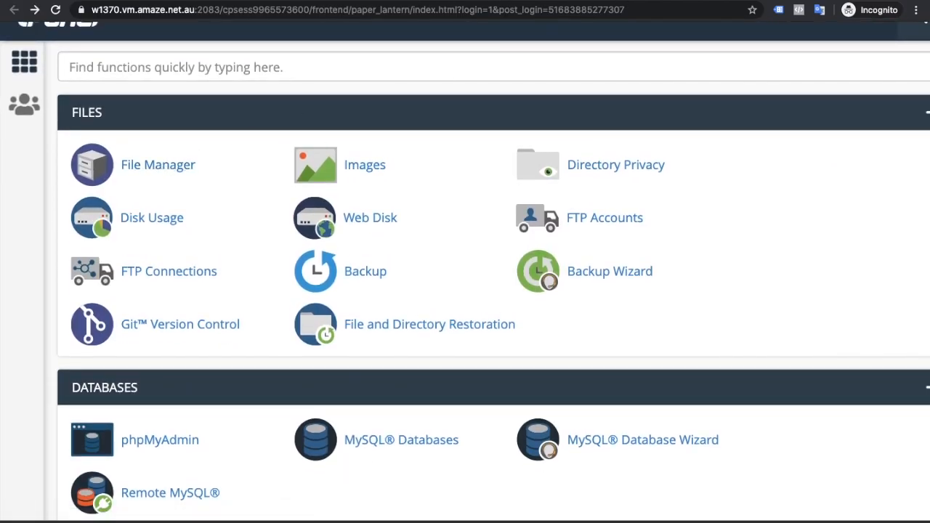
{"action": "left_click", "coordinate": [157, 164]}
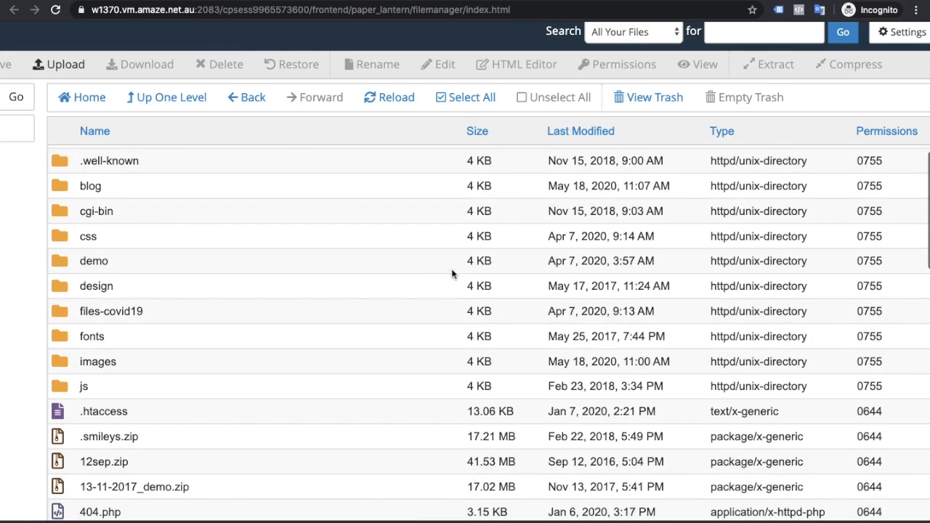
{"action": "scroll", "scroll_direction": "down", "scroll_amount": 3}
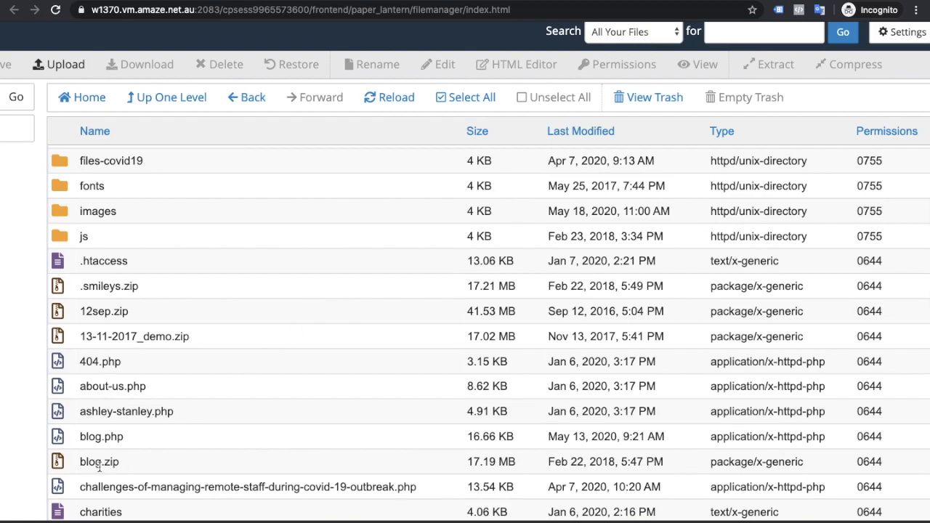
{"action": "scroll", "scroll_direction": "down", "scroll_amount": 3}
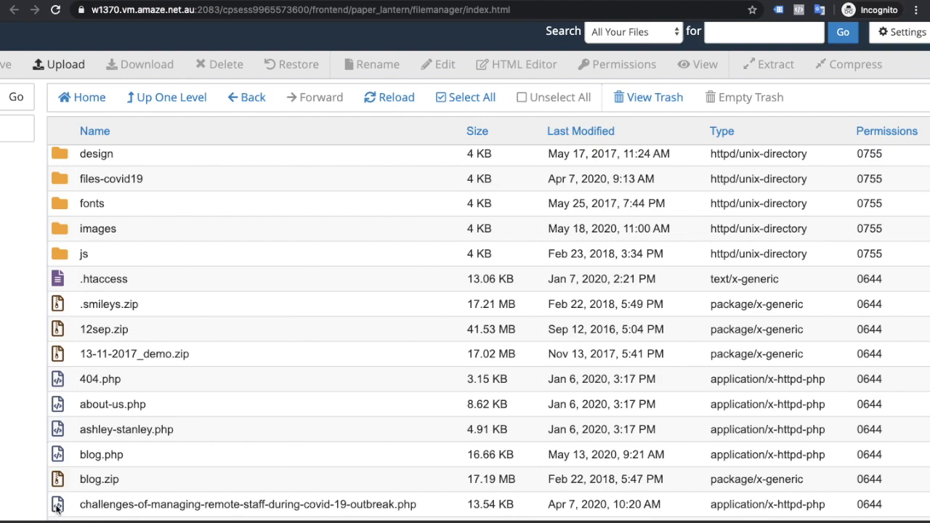
{"action": "left_click", "coordinate": [247, 504]}
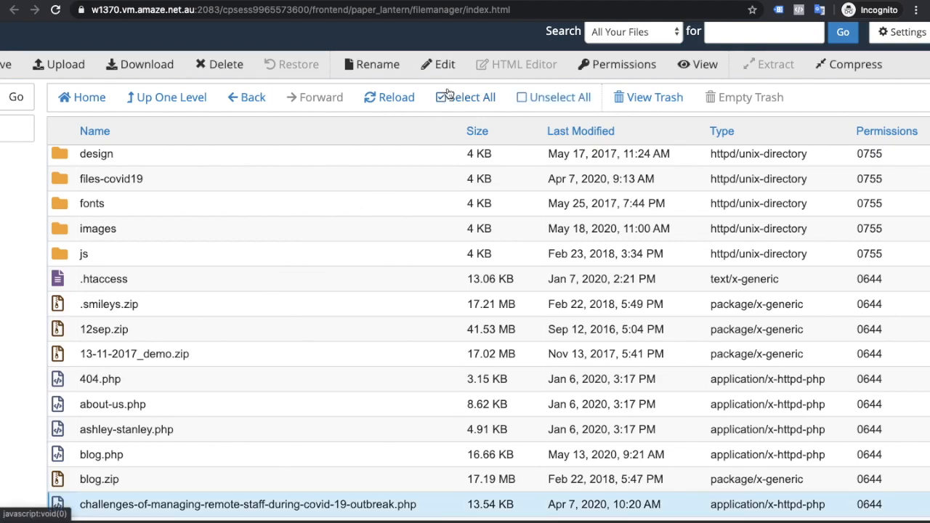
{"action": "left_click", "coordinate": [437, 64]}
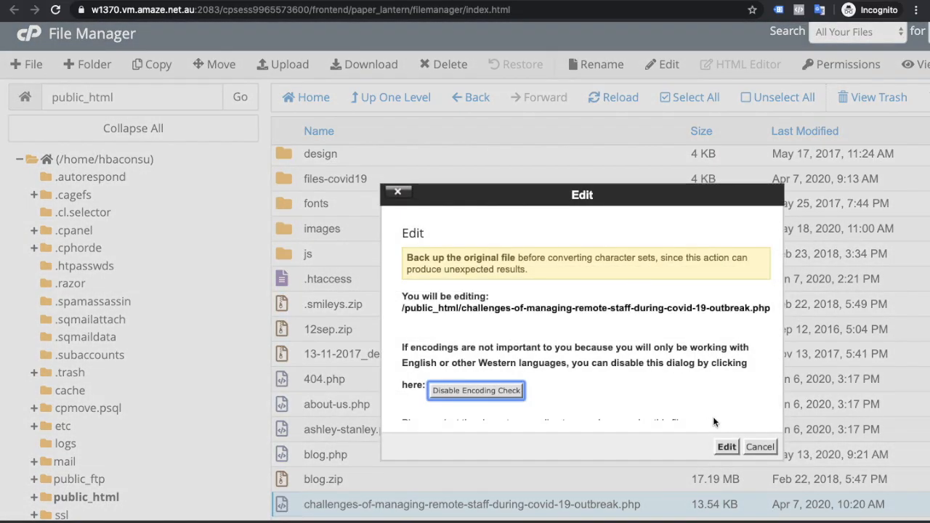
{"action": "left_click", "coordinate": [727, 447]}
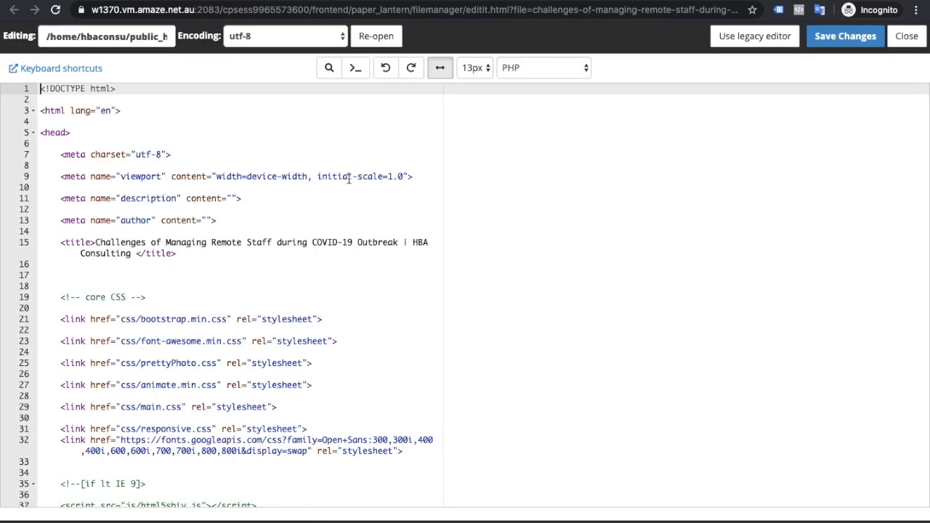
{"action": "scroll", "scroll_direction": "down", "scroll_amount": 3}
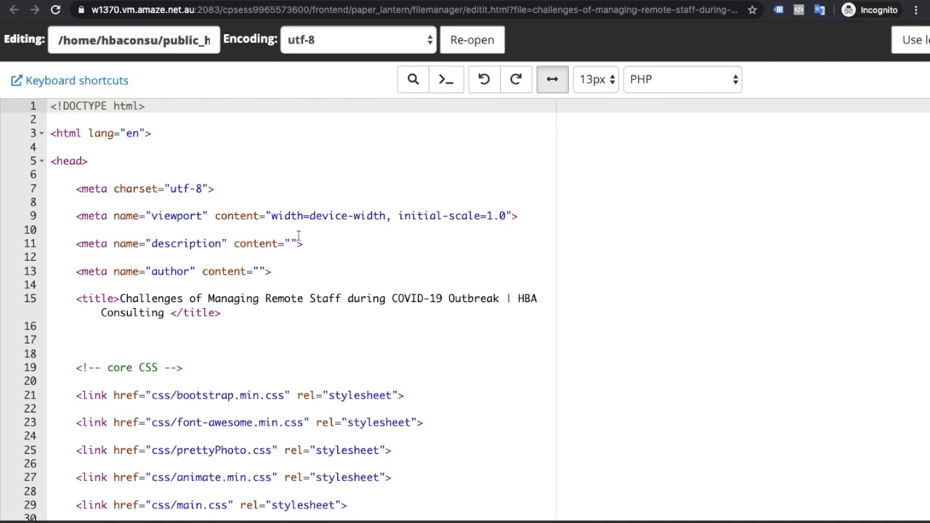
{"action": "left_click", "coordinate": [68, 160]}
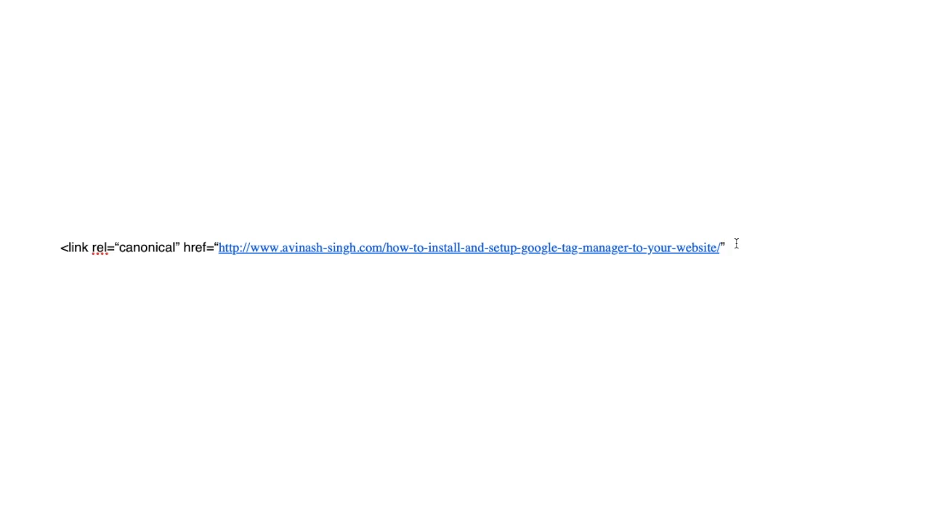
{"action": "type", "text": "/"}
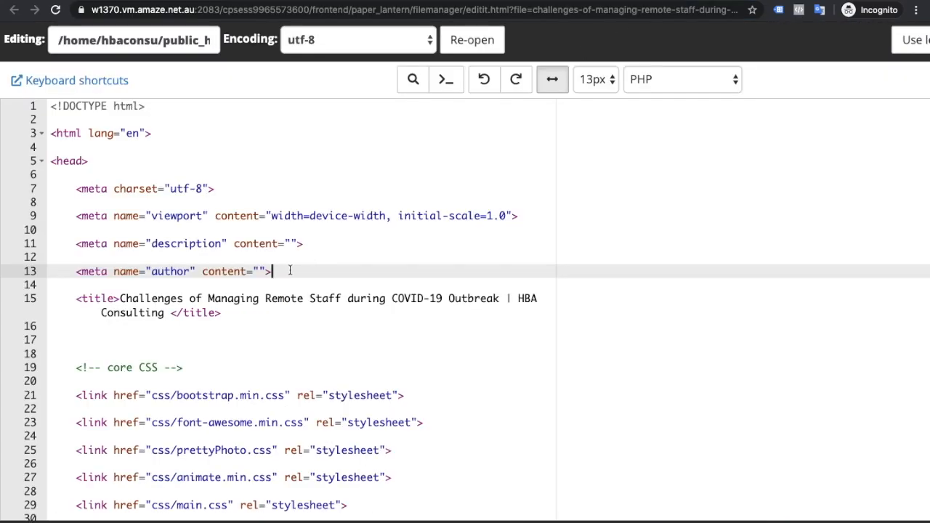
{"action": "type", "text": "<link rel=\"canonical\" href=\"http://www.avinash-singh.com/how-to-install-and-setup-google-tag-manager-to-your-website/\" />"}
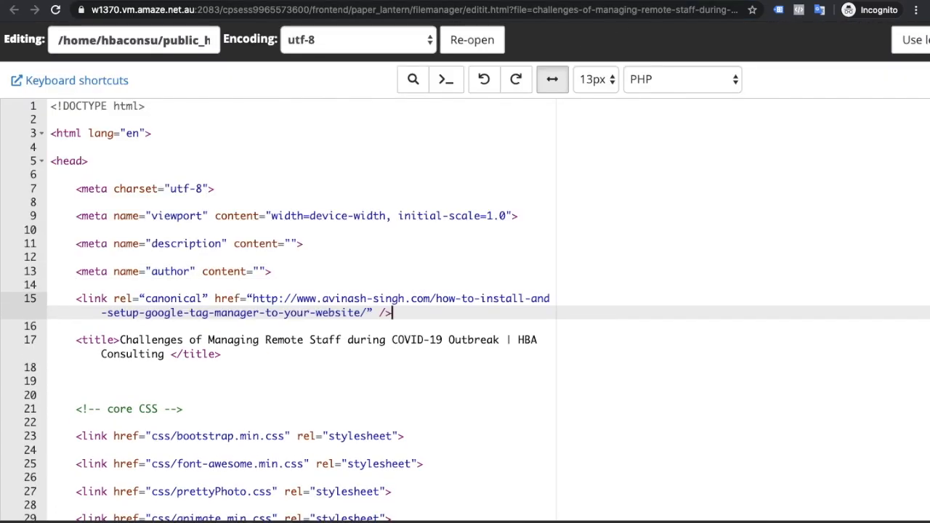
{"action": "mouse_move", "coordinate": [867, 80]}
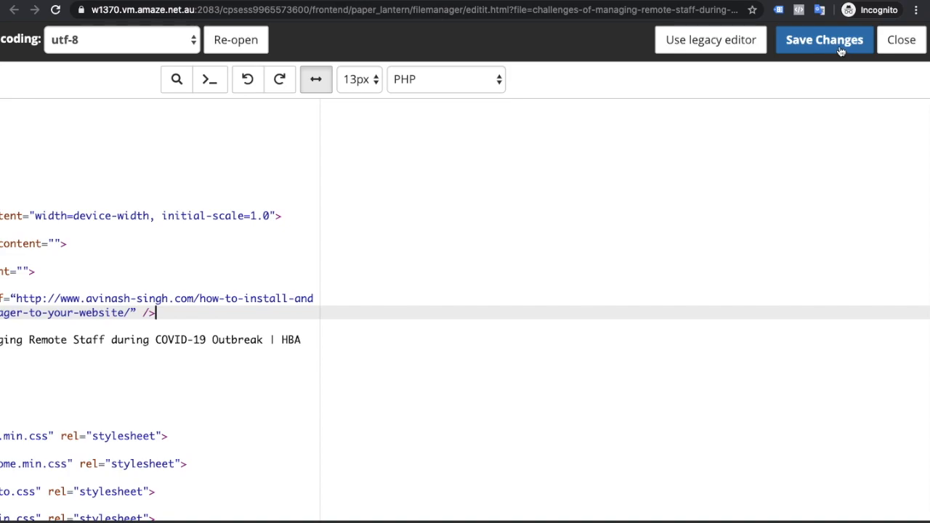
{"action": "mouse_move", "coordinate": [544, 78]}
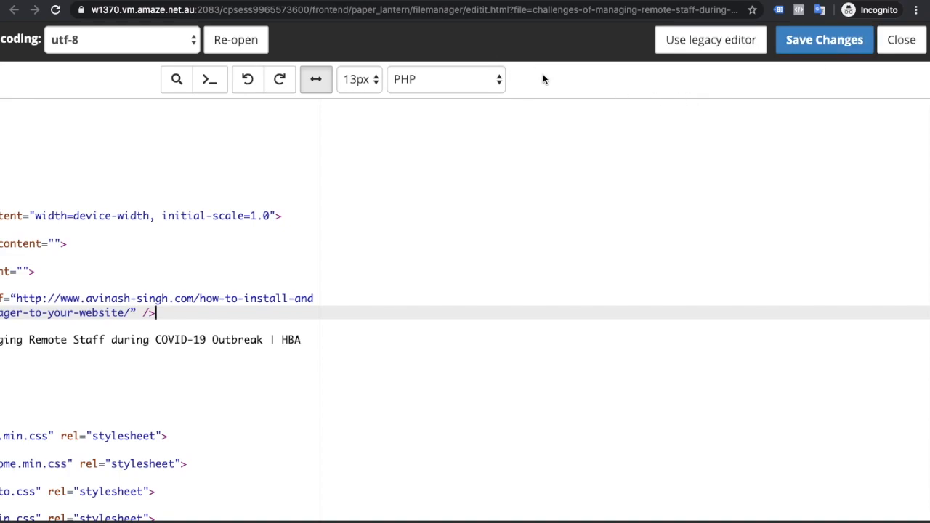
{"action": "mouse_move", "coordinate": [427, 41]}
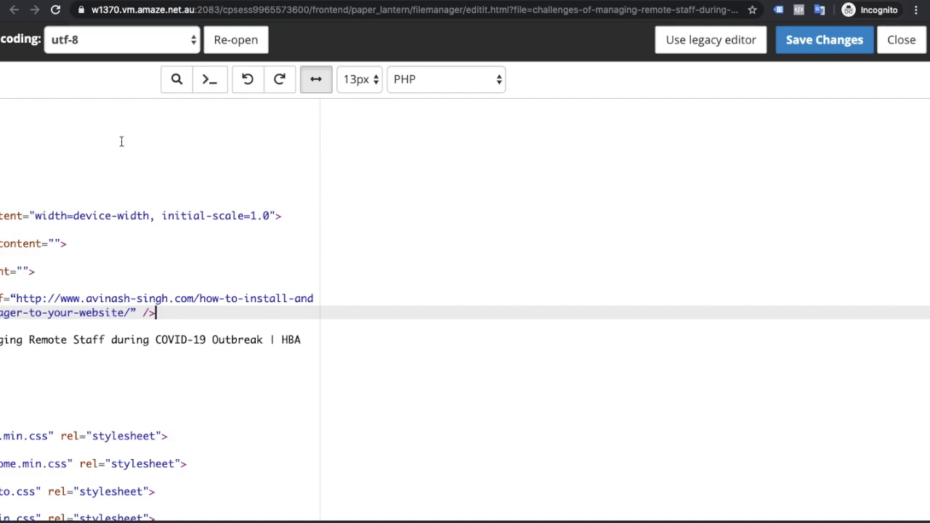
{"action": "mouse_move", "coordinate": [80, 3]}
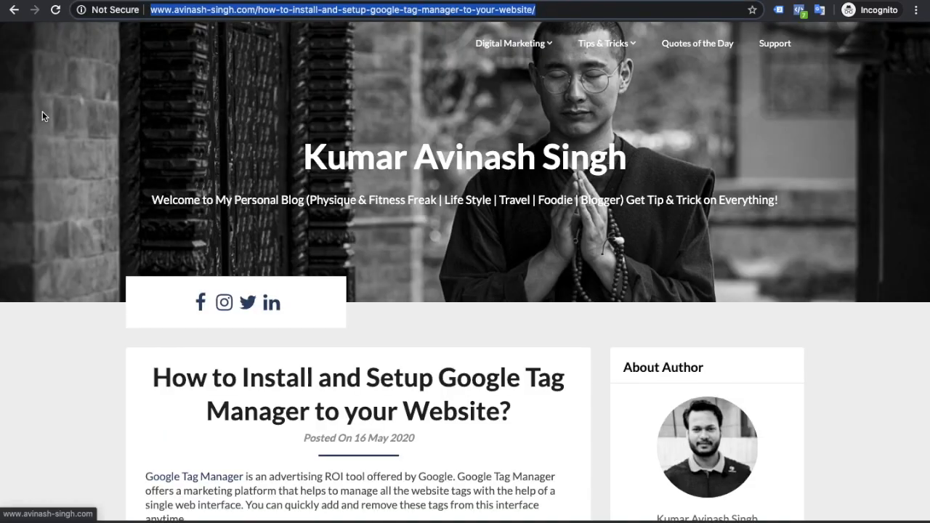
Reload the article, view its page source and search for 'canoni' to locate the canonical tag.
{"action": "left_click", "coordinate": [55, 9]}
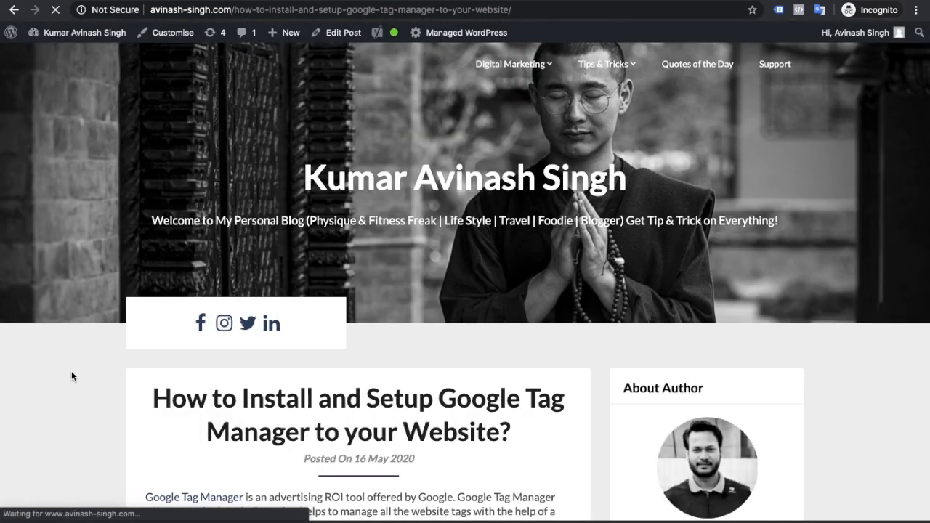
{"action": "right_click", "coordinate": [73, 375]}
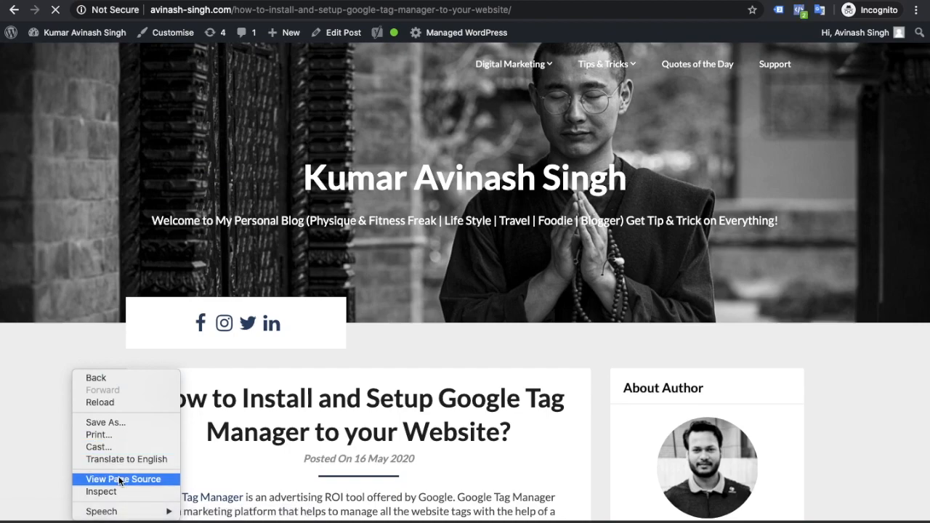
{"action": "left_click", "coordinate": [124, 480]}
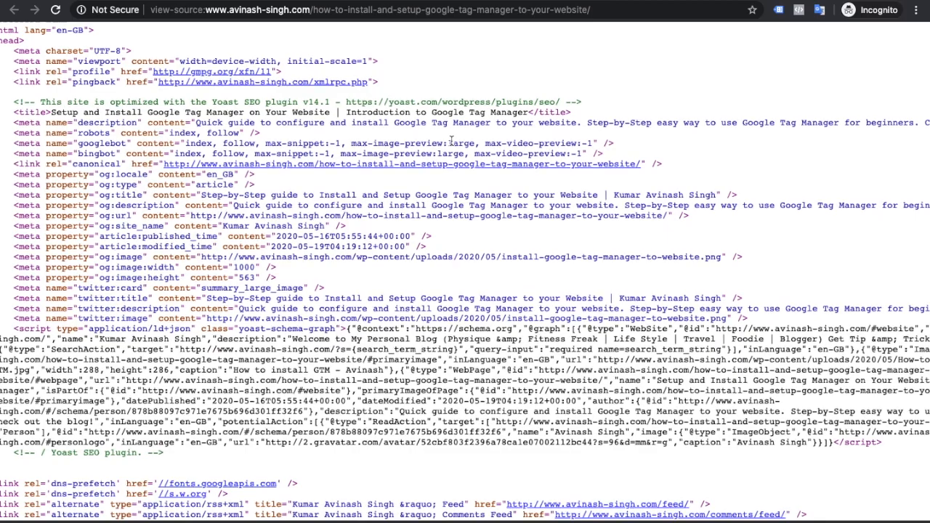
{"action": "key", "text": "ctrl+f"}
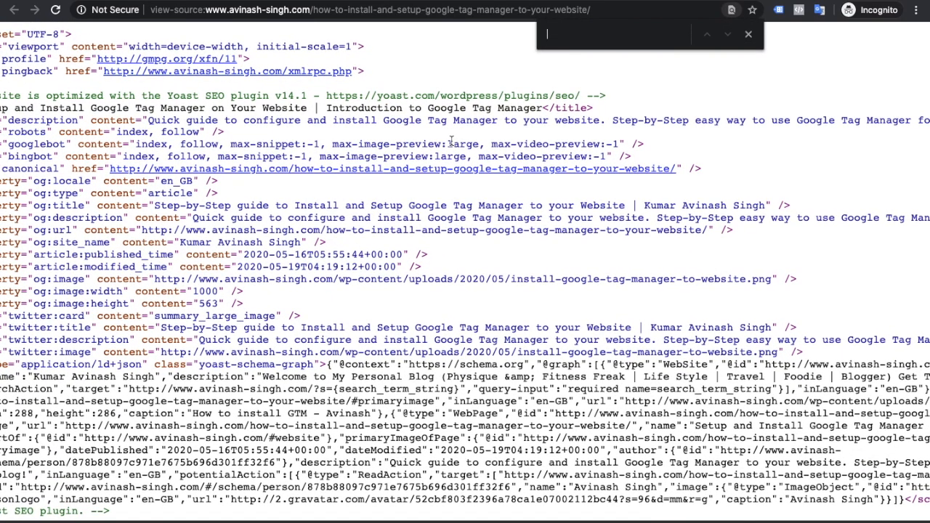
{"action": "type", "text": "canoni"}
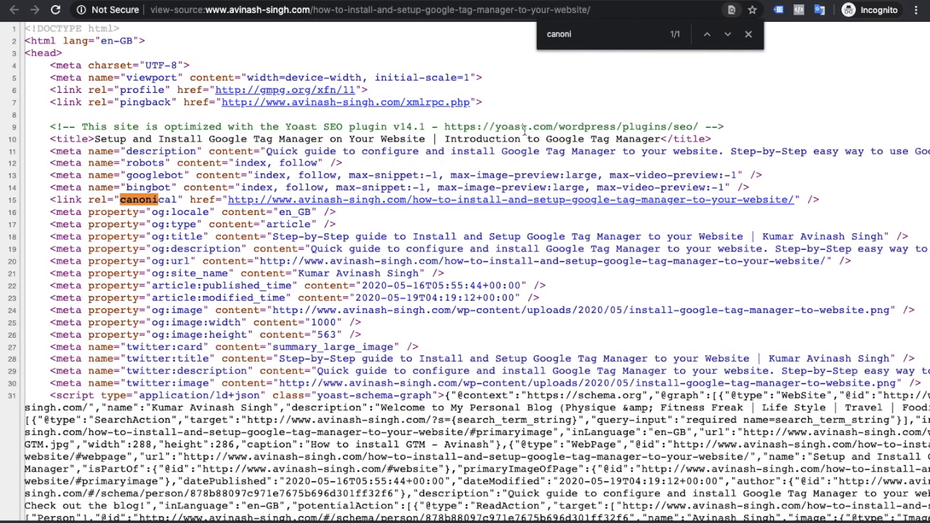